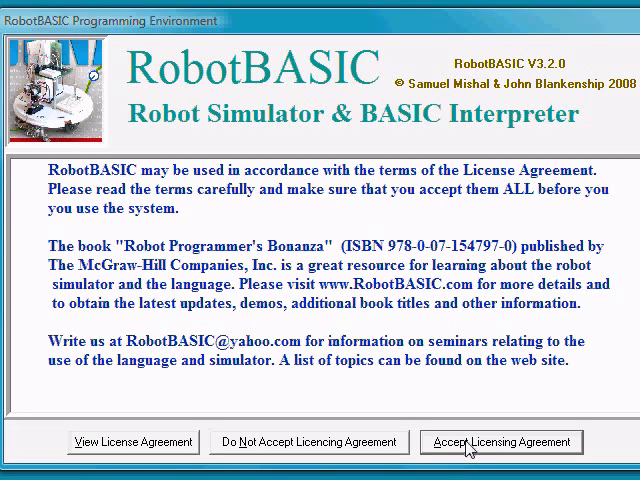
- Accept the licence agreement on the splash screen so the editor opens
{"action": "left_click", "coordinate": [500, 442]}
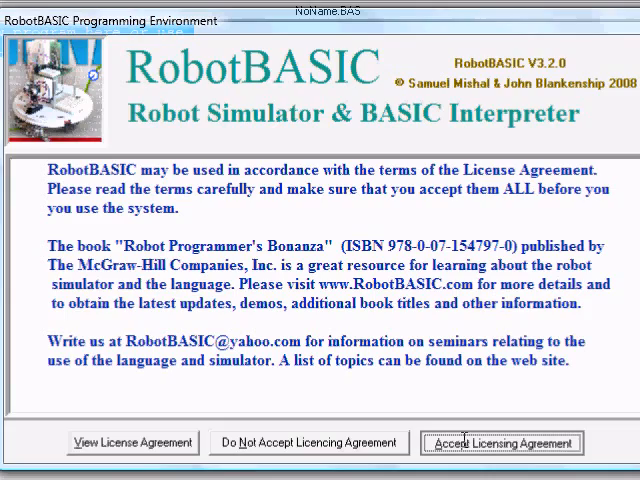
{"action": "left_click", "coordinate": [500, 442]}
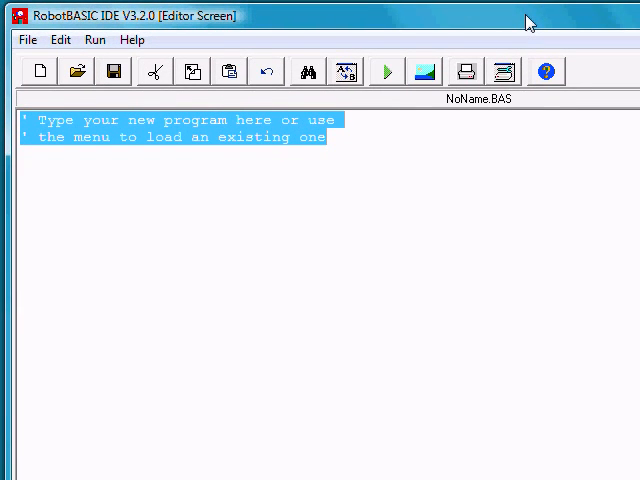
- Place the cursor in the editor area to clear the placeholder text
{"action": "left_click", "coordinate": [28, 156]}
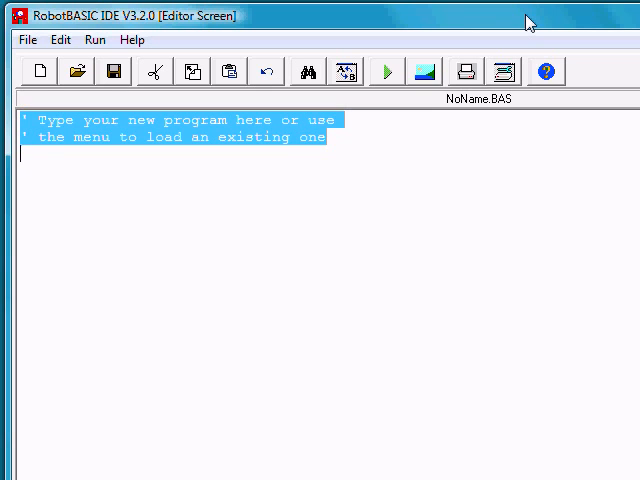
{"action": "mouse_move", "coordinate": [424, 116]}
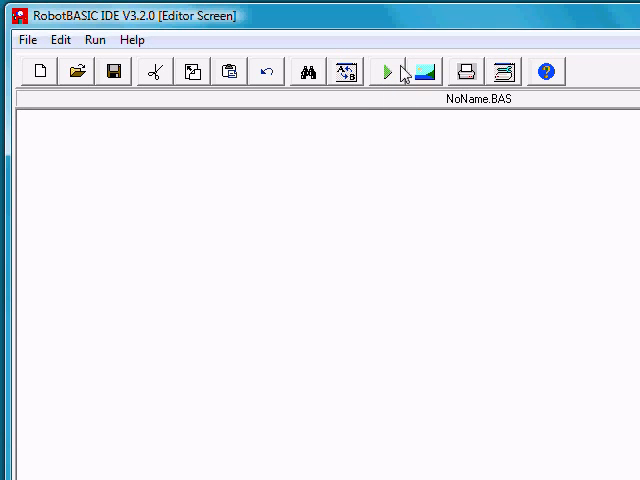
{"action": "mouse_move", "coordinate": [386, 72]}
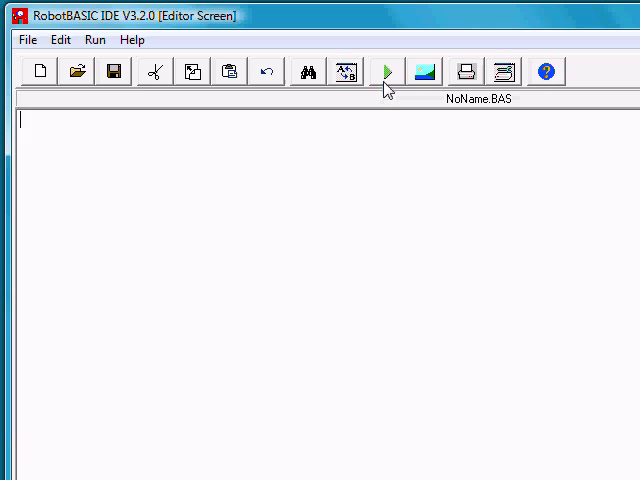
{"action": "mouse_move", "coordinate": [388, 82]}
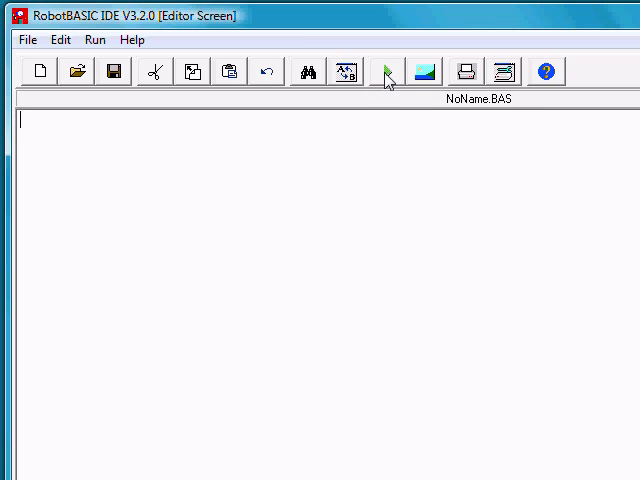
{"action": "mouse_move", "coordinate": [388, 82]}
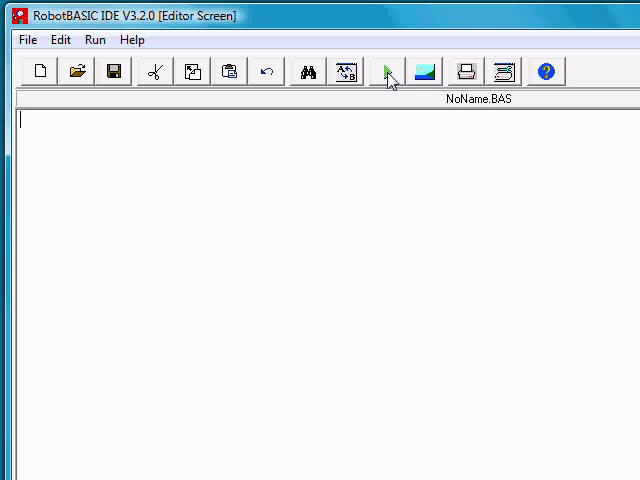
{"action": "left_click", "coordinate": [388, 72]}
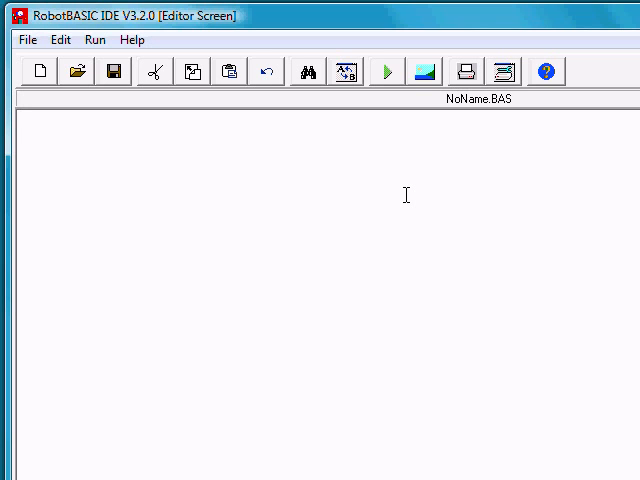
{"action": "left_click", "coordinate": [16, 120]}
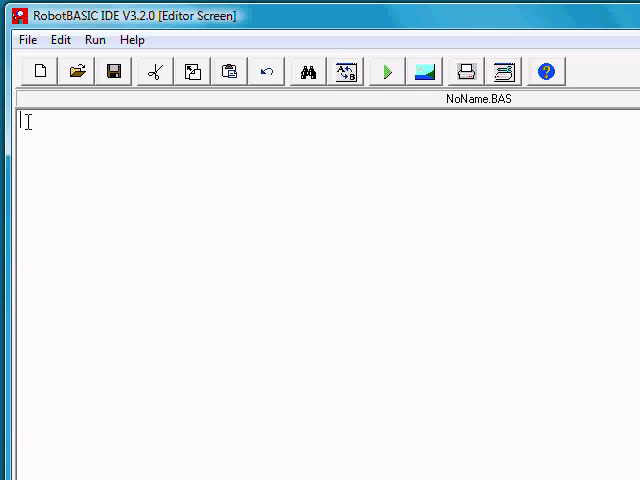
{"action": "mouse_move", "coordinate": [200, 306]}
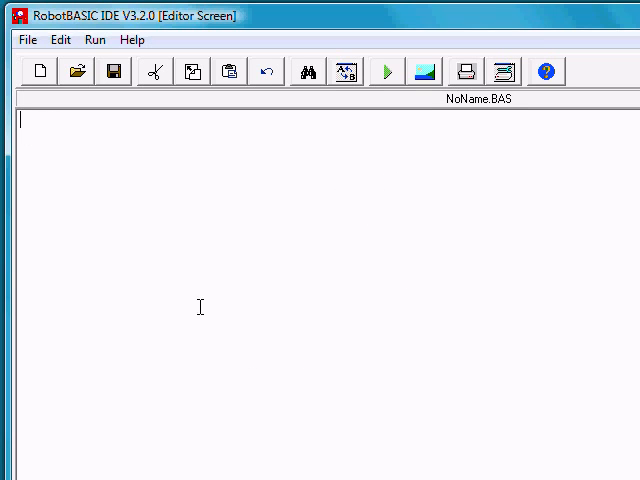
{"action": "mouse_move", "coordinate": [284, 264]}
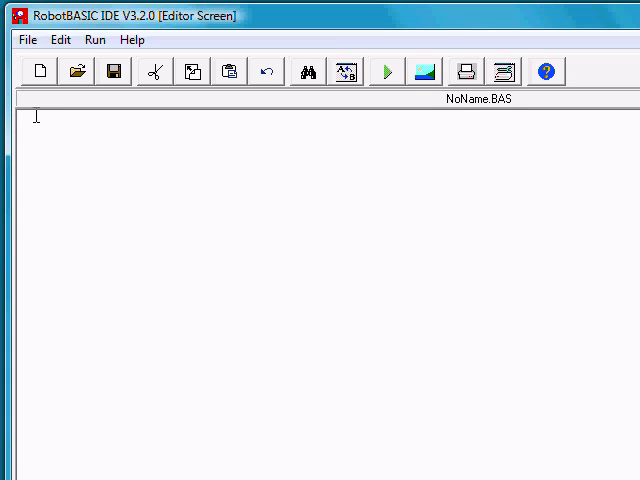
{"action": "mouse_move", "coordinate": [508, 136]}
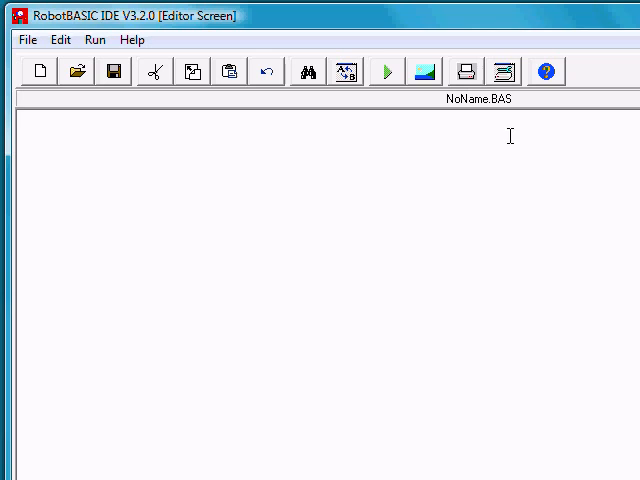
{"action": "mouse_move", "coordinate": [508, 460]}
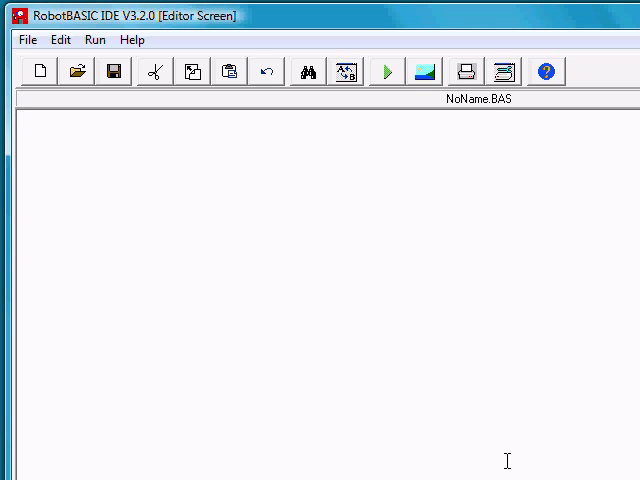
{"action": "left_click", "coordinate": [16, 120]}
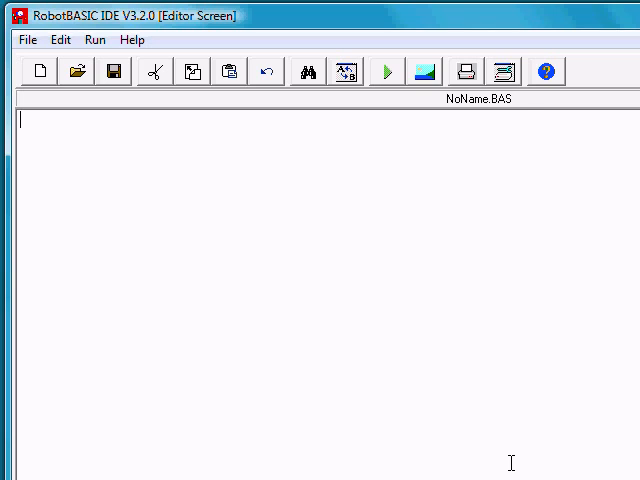
{"action": "mouse_move", "coordinate": [54, 112]}
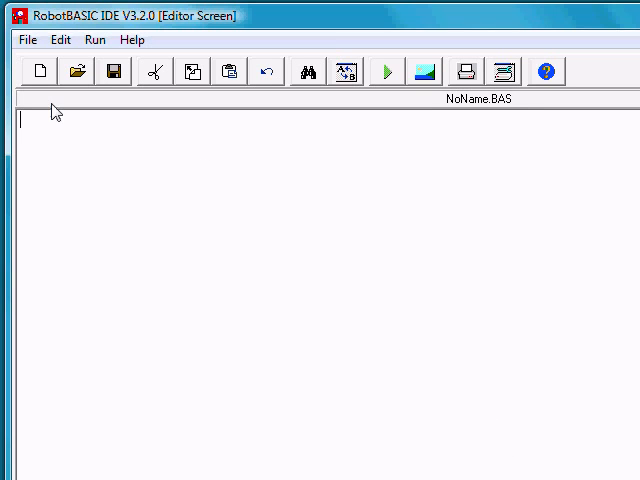
{"action": "mouse_move", "coordinate": [24, 118]}
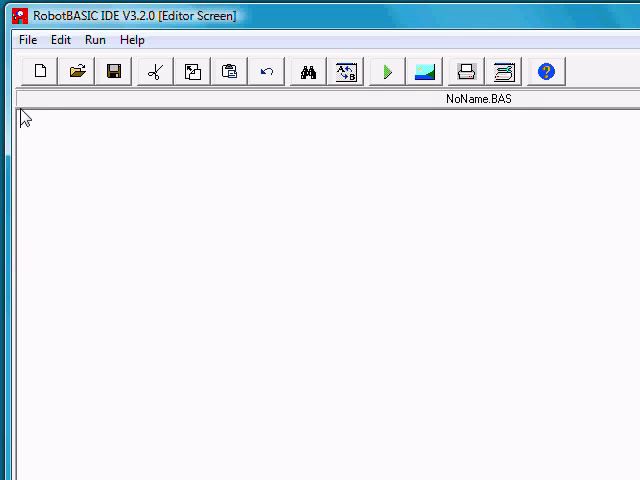
{"action": "type", "text": "T"}
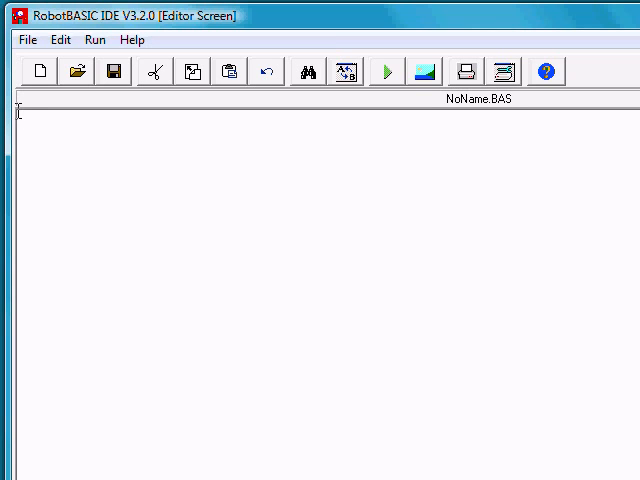
{"action": "mouse_move", "coordinate": [20, 118]}
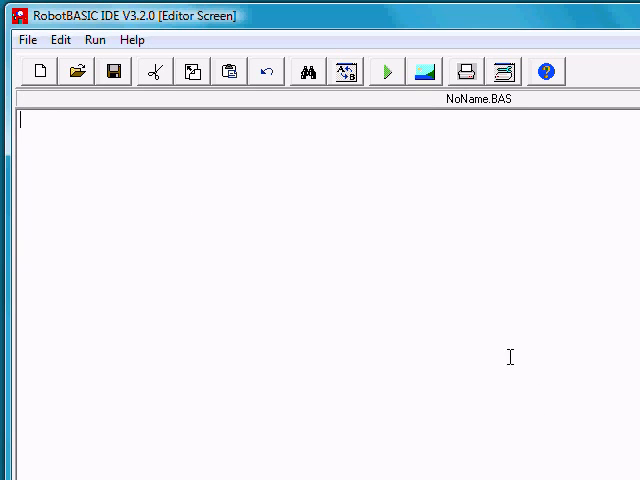
{"action": "mouse_move", "coordinate": [492, 400]}
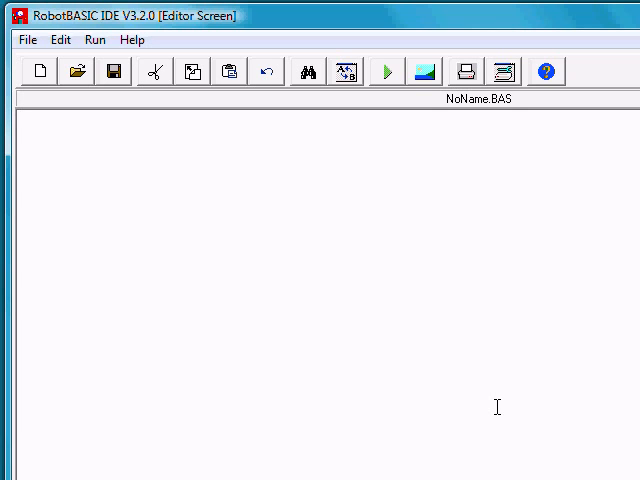
{"action": "mouse_move", "coordinate": [458, 116]}
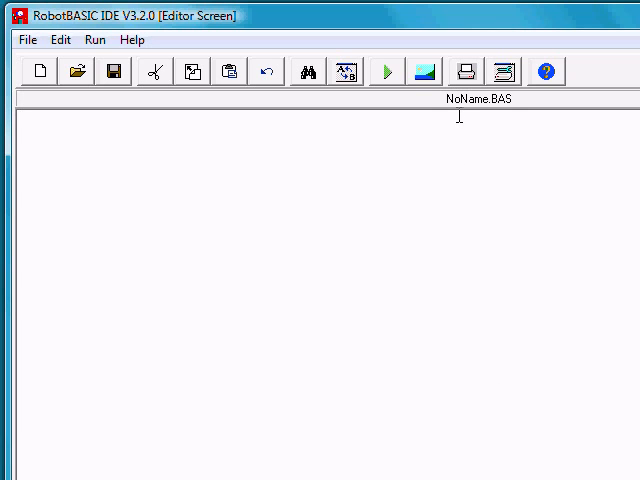
{"action": "mouse_move", "coordinate": [476, 126]}
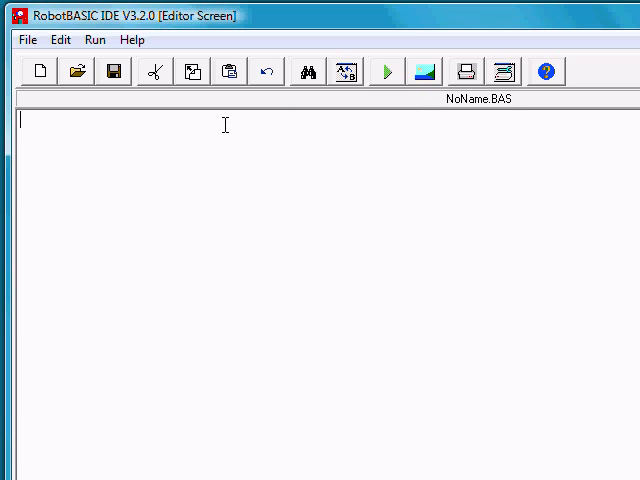
- Write the statement Line 0,0,600,300 as the program's first line
{"action": "type", "text": "Line"}
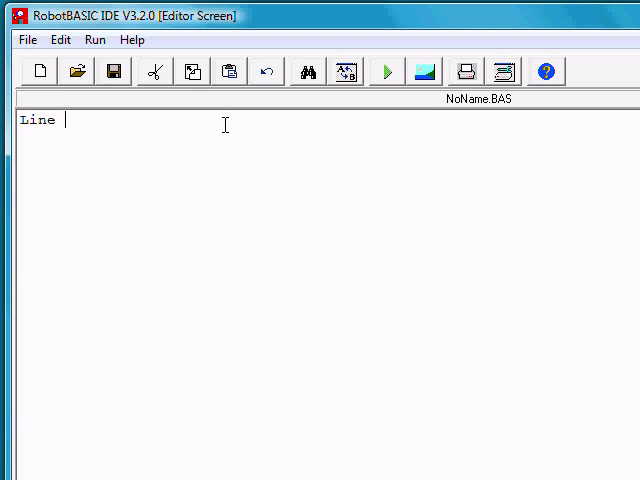
{"action": "type", "text": "0"}
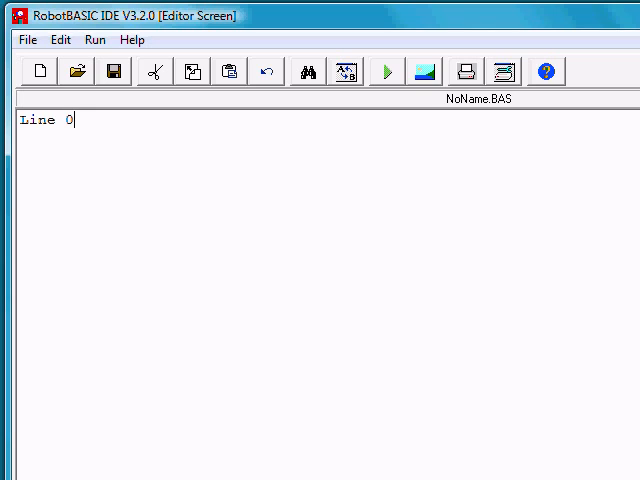
{"action": "type", "text": ",0"}
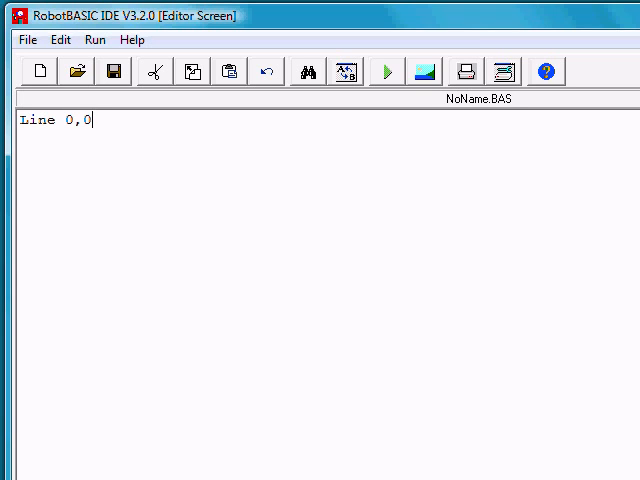
{"action": "type", "text": ",6"}
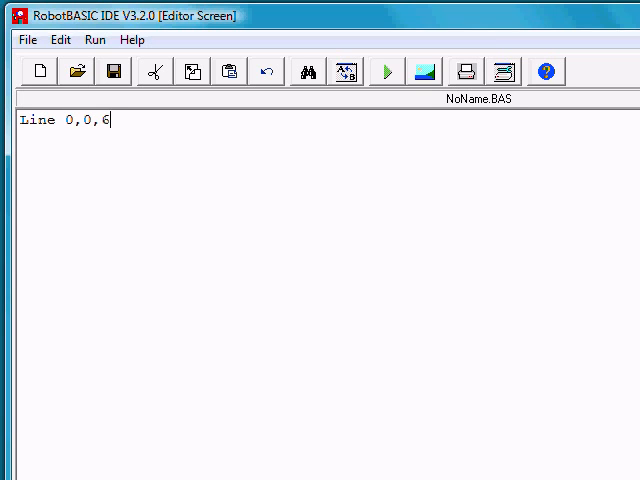
{"action": "type", "text": "00,3"}
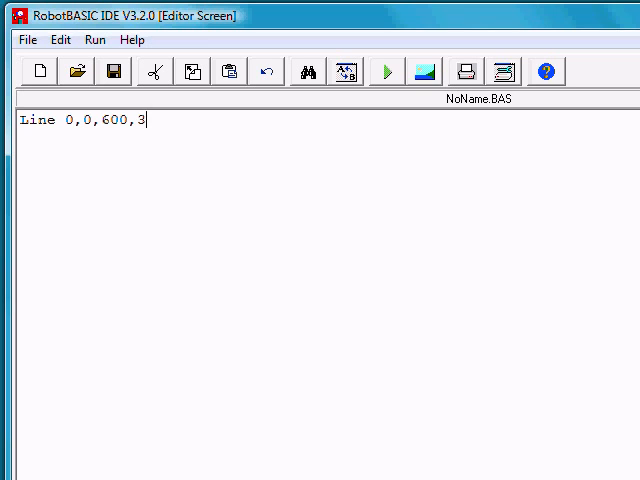
{"action": "type", "text": "00"}
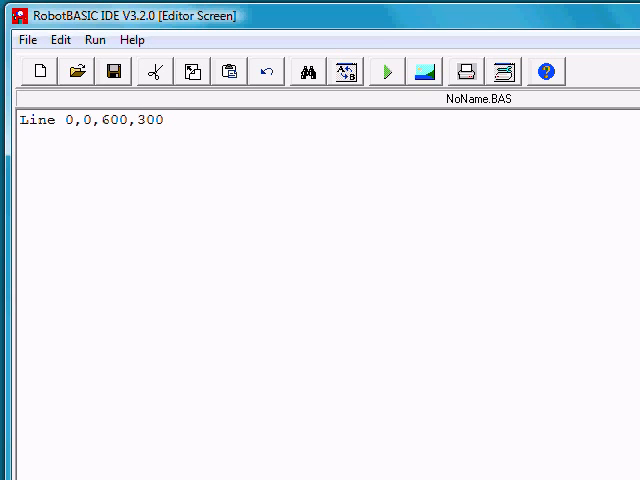
{"action": "mouse_move", "coordinate": [388, 72]}
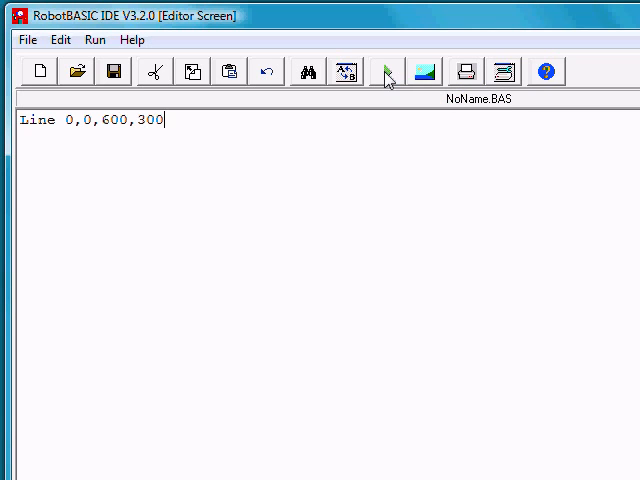
- Run the line program, change the endpoint from 600 to 500, and run it again
{"action": "left_click", "coordinate": [384, 72]}
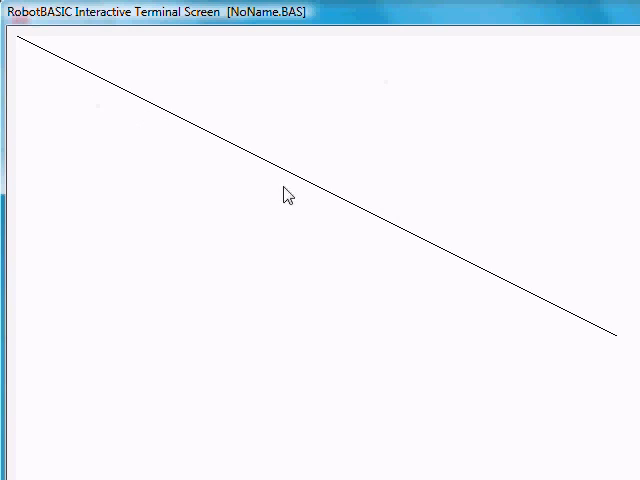
{"action": "mouse_move", "coordinate": [480, 268]}
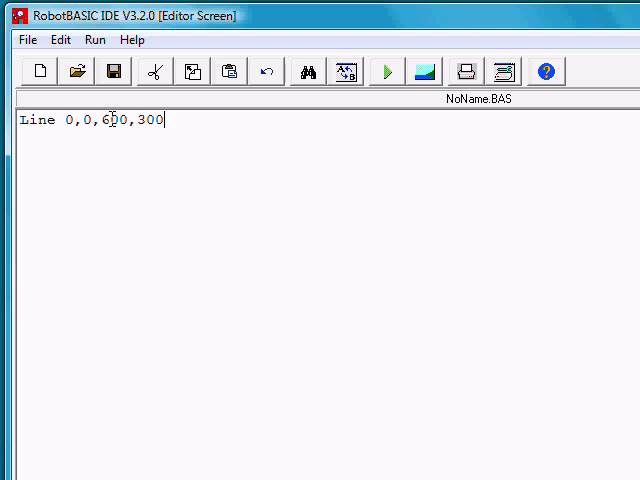
{"action": "key", "text": "BackSpace"}
{"action": "type", "text": "5"}
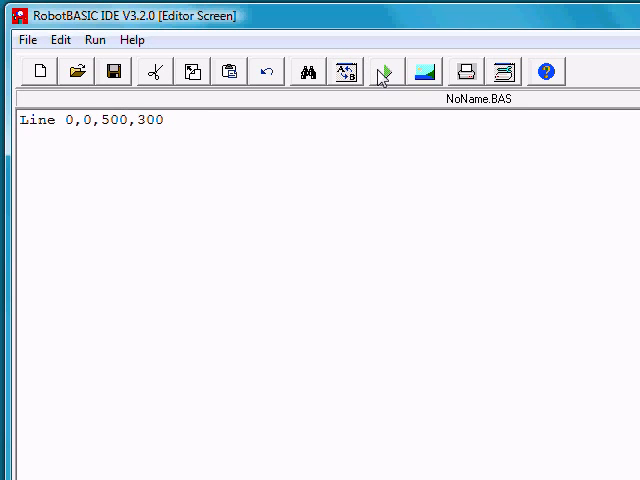
{"action": "left_click", "coordinate": [380, 72]}
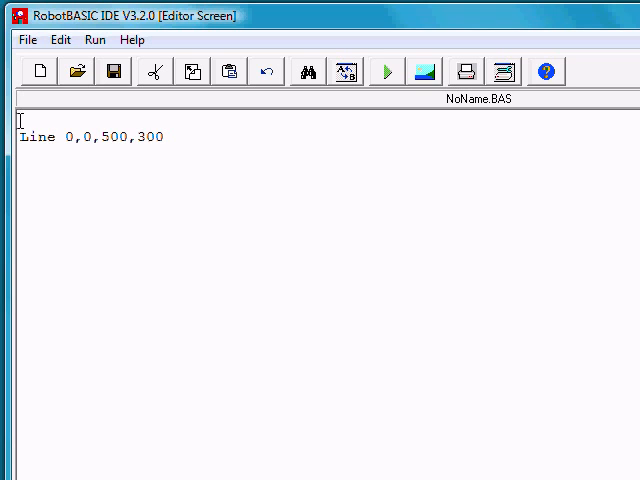
- Add LineWidth 10 before the Line statement and run to see the thicker line
{"action": "type", "text": "L"}
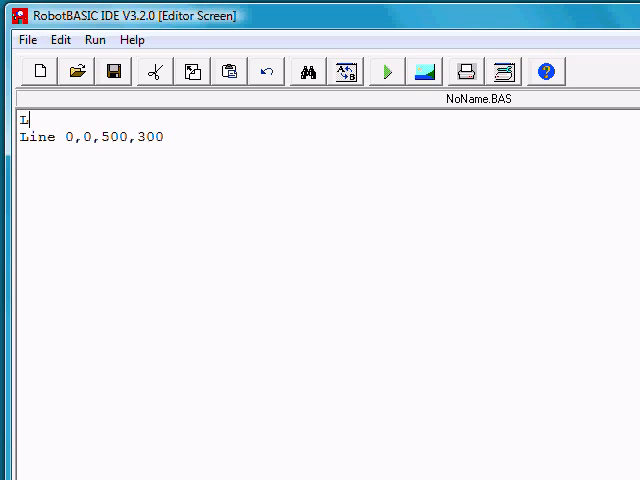
{"action": "type", "text": "ine"}
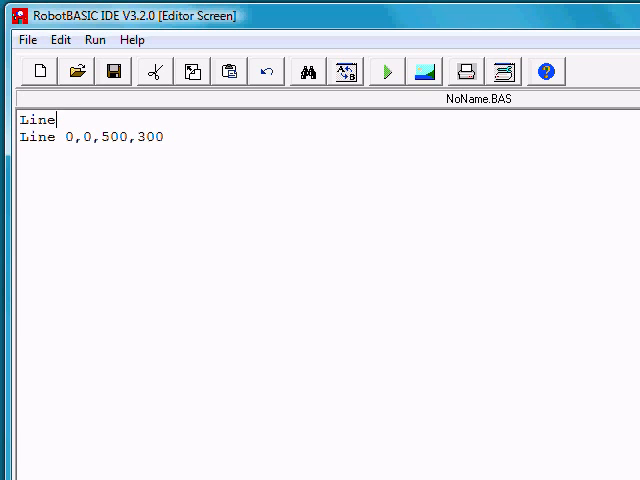
{"action": "type", "text": "Width"}
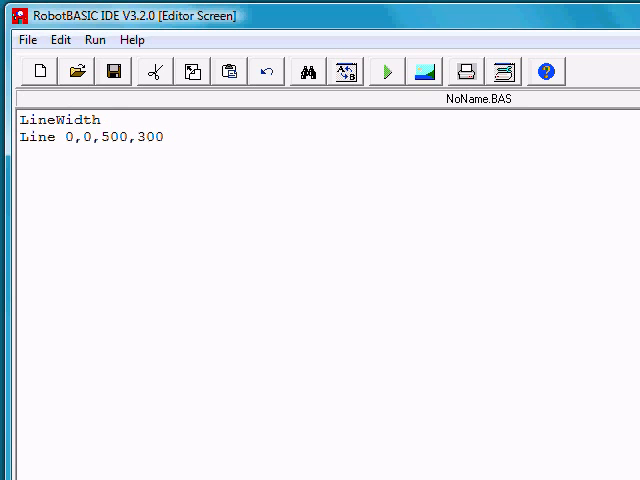
{"action": "type", "text": "10"}
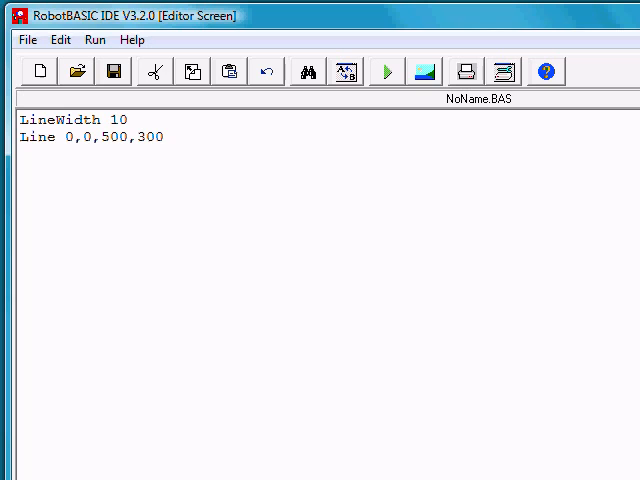
{"action": "left_click", "coordinate": [384, 72]}
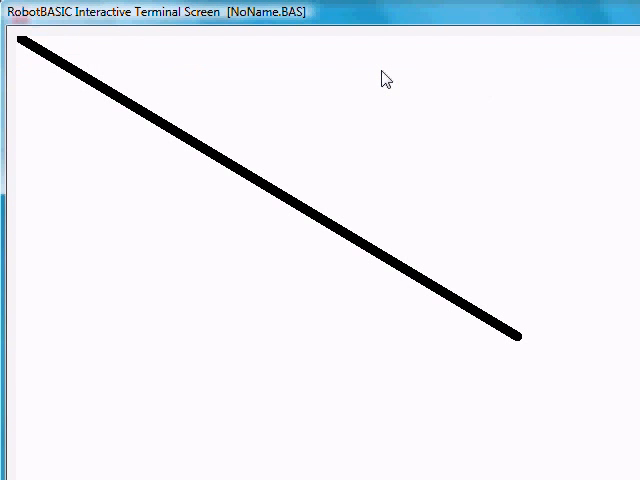
{"action": "mouse_move", "coordinate": [608, 46]}
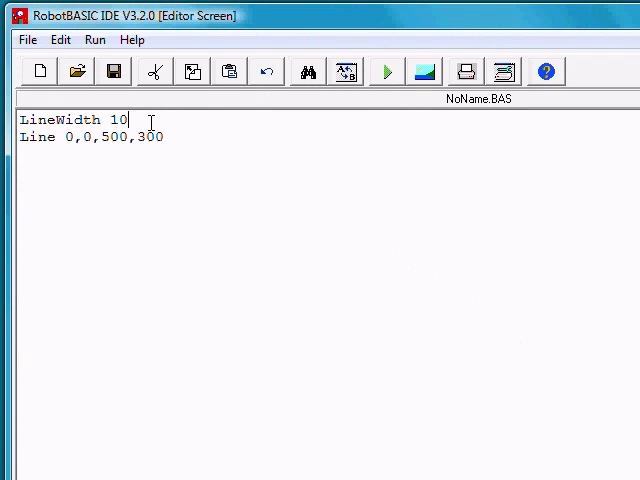
{"action": "type", "text": "Set"}
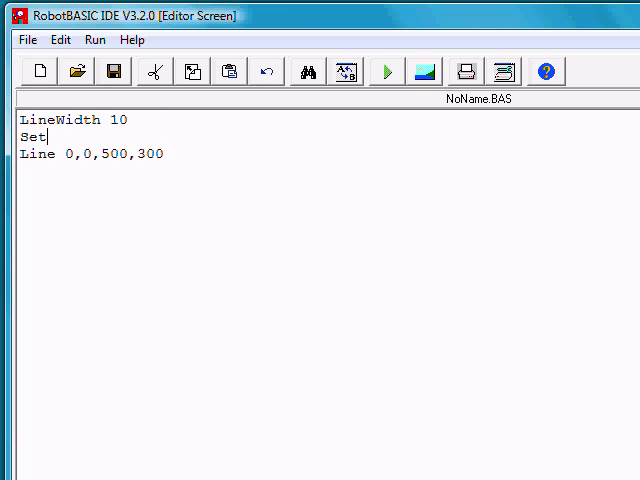
- Add SetColor RED before the Line statement and run to see the red line
{"action": "type", "text": "Color"}
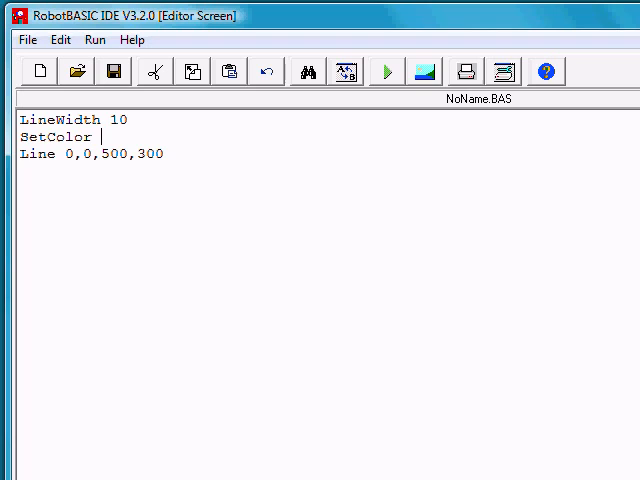
{"action": "type", "text": "RED"}
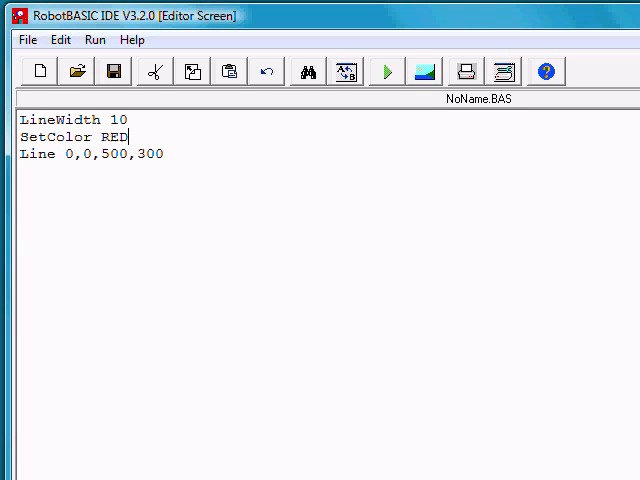
{"action": "mouse_move", "coordinate": [388, 70]}
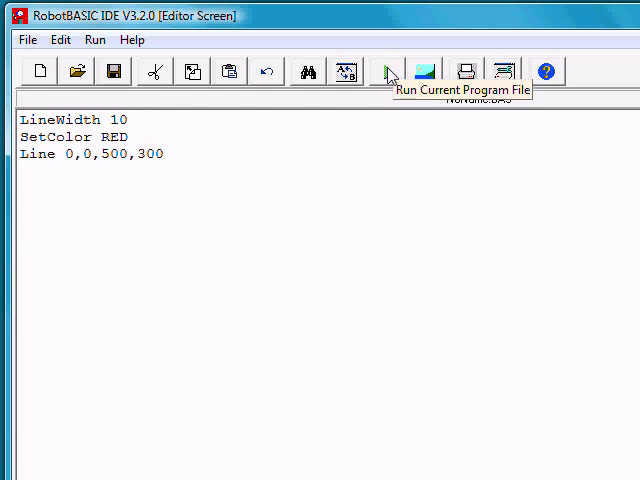
{"action": "left_click", "coordinate": [388, 72]}
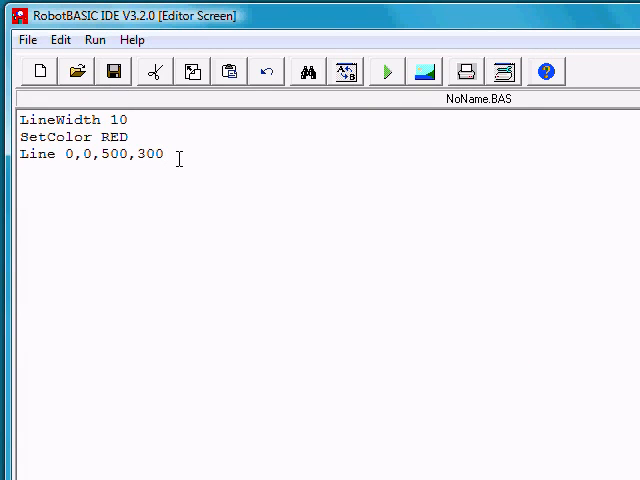
- Add LineTo 300,300 after the Line statement and run to see the second side
{"action": "type", "text": "L"}
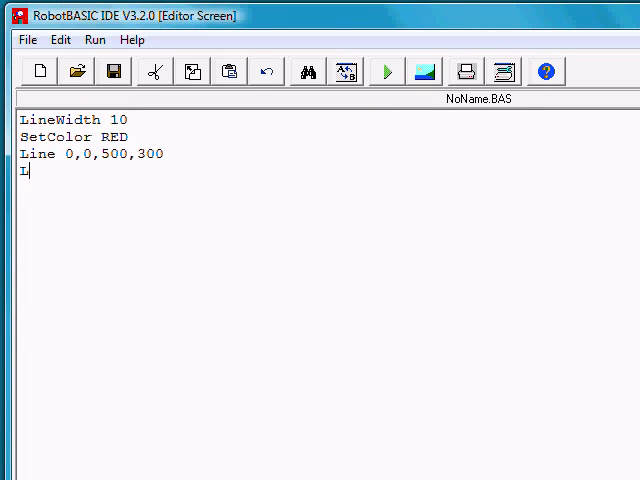
{"action": "type", "text": "ineTo"}
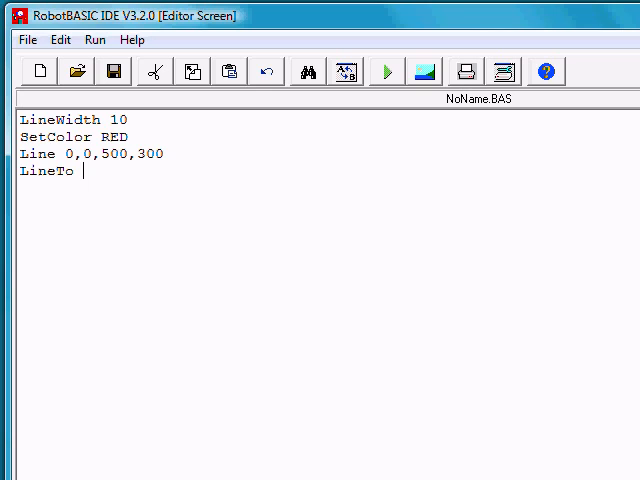
{"action": "mouse_move", "coordinate": [178, 158]}
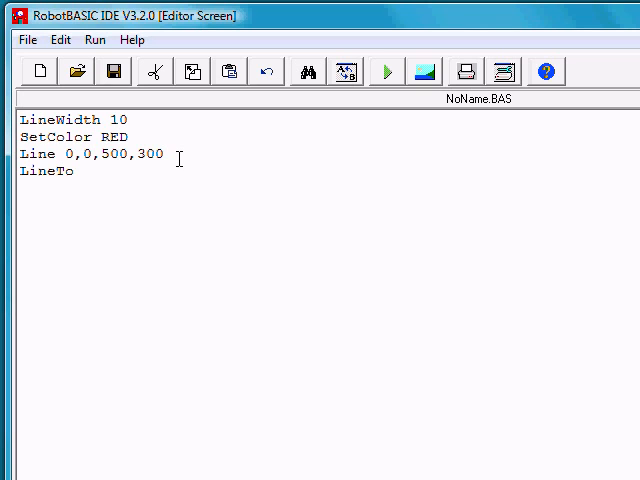
{"action": "type", "text": "300,3"}
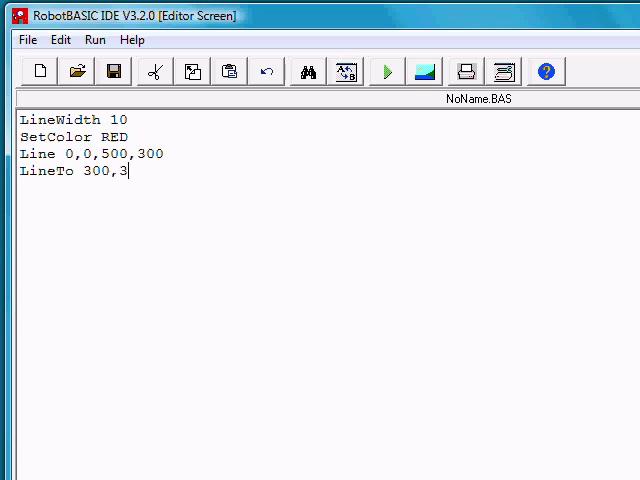
{"action": "type", "text": "00"}
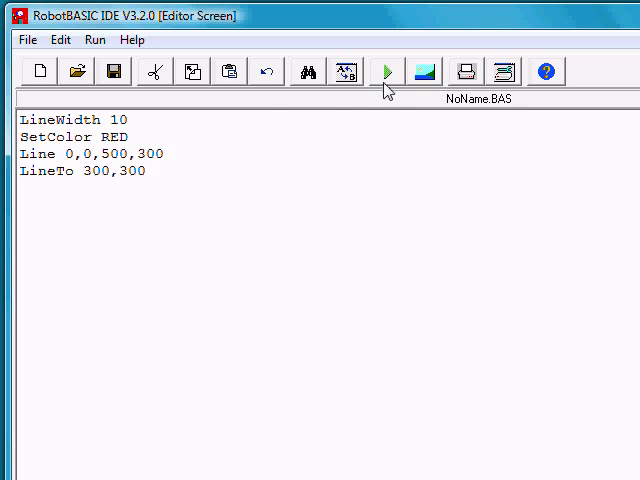
{"action": "left_click", "coordinate": [384, 72]}
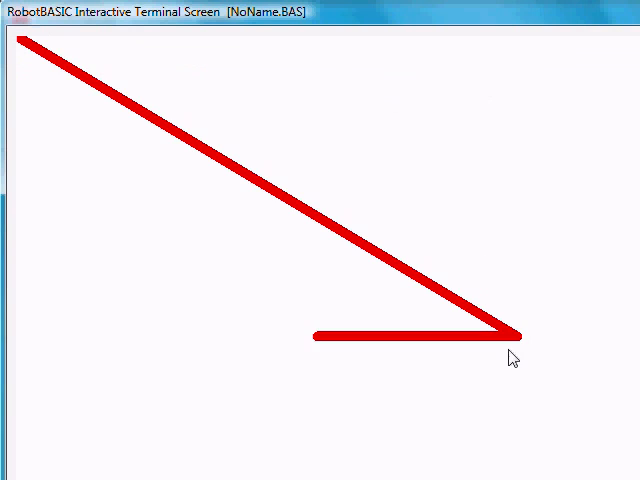
{"action": "mouse_move", "coordinate": [410, 344]}
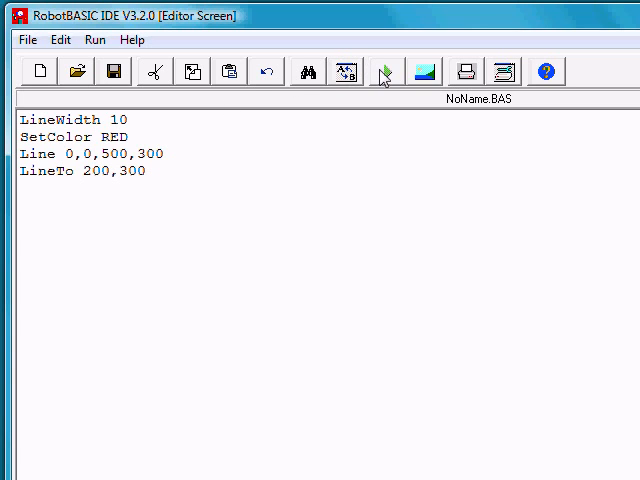
- Run the program with the LineTo endpoint changed to 200,300
{"action": "left_click", "coordinate": [380, 70]}
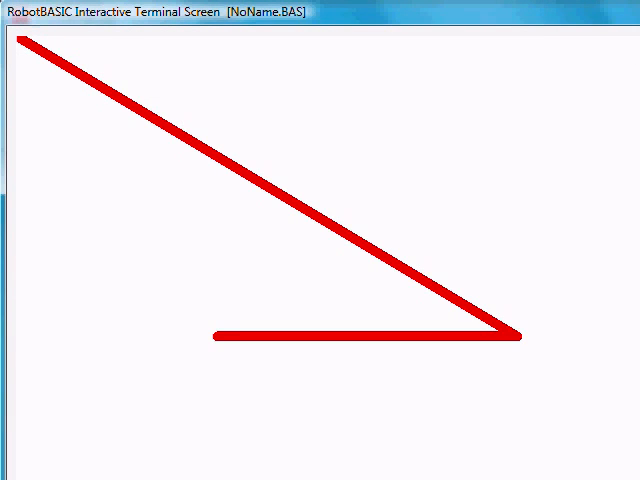
{"action": "mouse_move", "coordinate": [226, 344]}
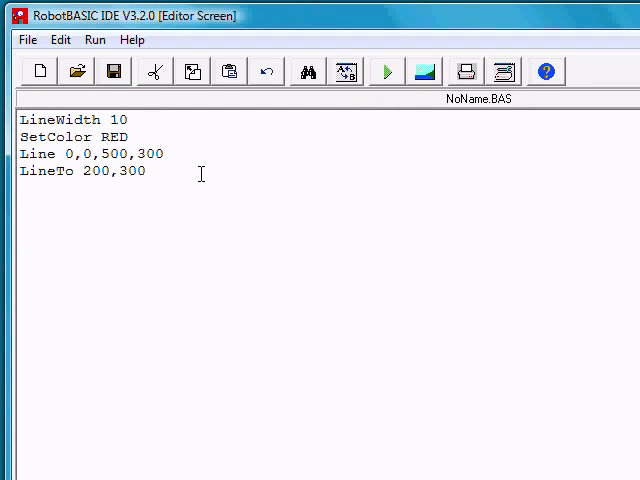
- Add LineTo 0,0 to close the shape and run to see the red triangle
{"action": "type", "text": "LineTo 0"}
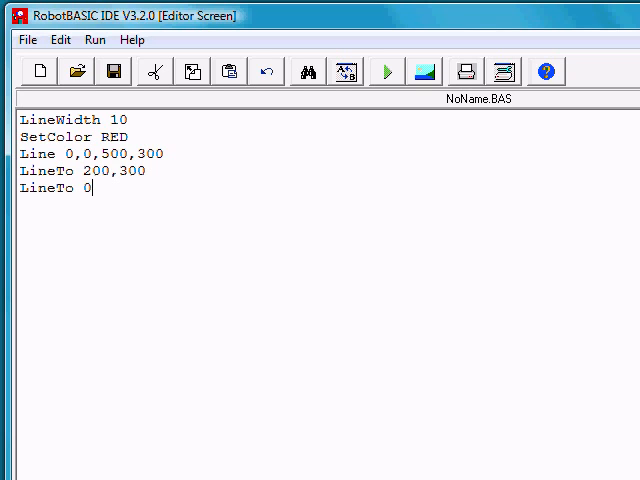
{"action": "type", "text": ",0"}
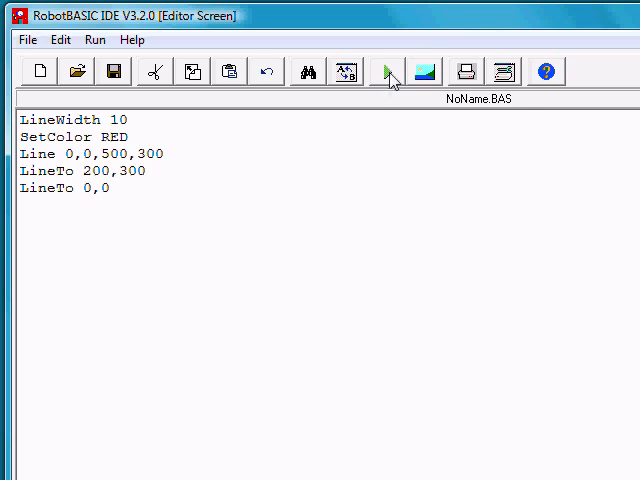
{"action": "left_click", "coordinate": [384, 72]}
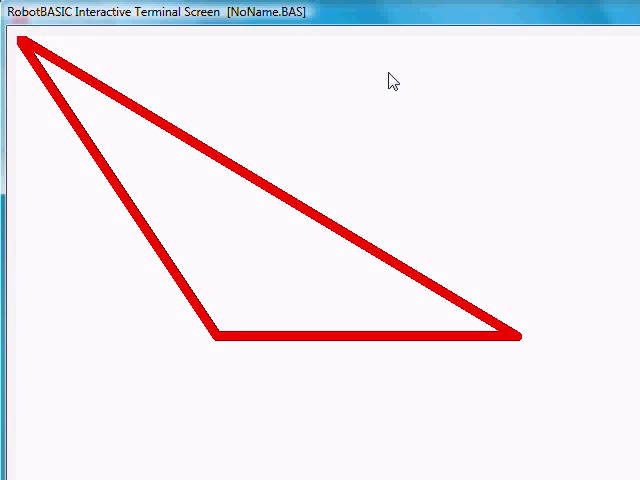
{"action": "mouse_move", "coordinate": [170, 220]}
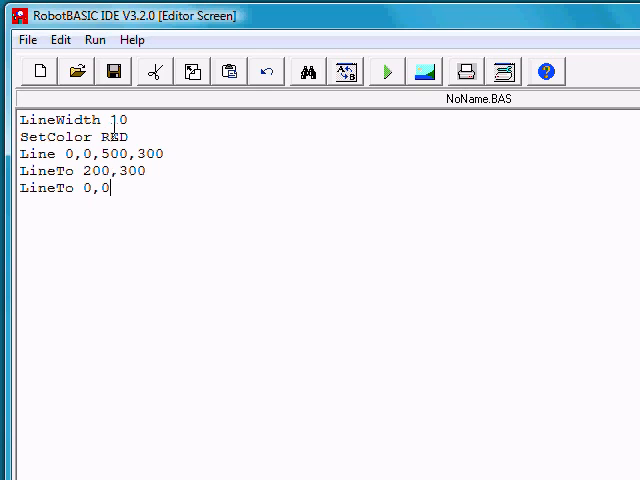
{"action": "mouse_move", "coordinate": [164, 150]}
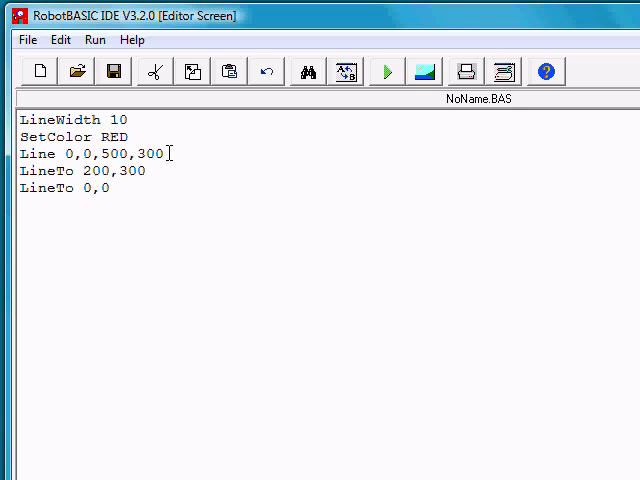
- Insert SetColor GREEN after the Line statement and run to see the green sides
{"action": "key", "text": "Enter"}
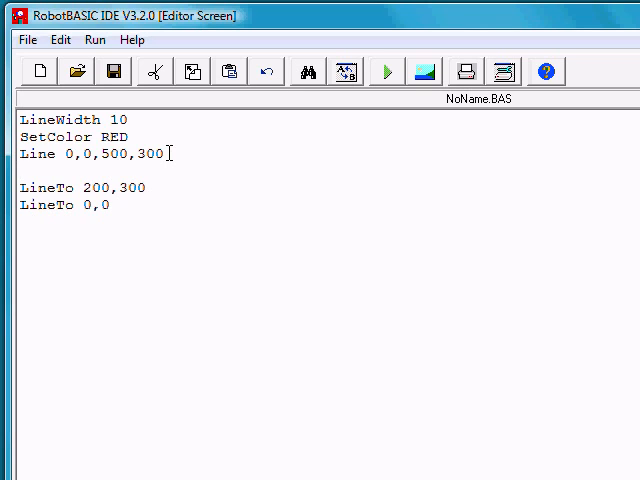
{"action": "type", "text": "Se"}
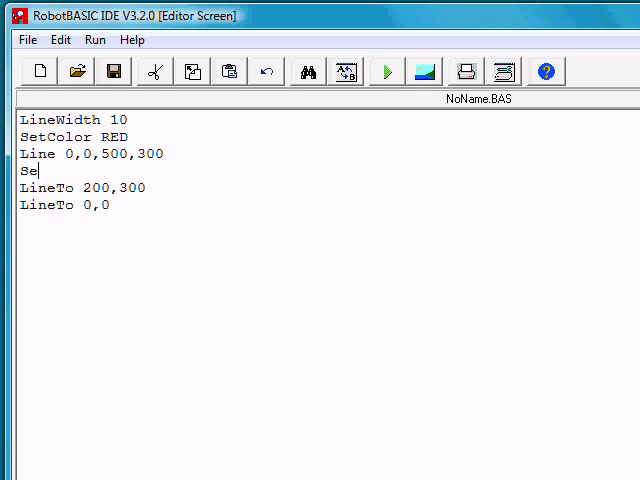
{"action": "type", "text": "tColor"}
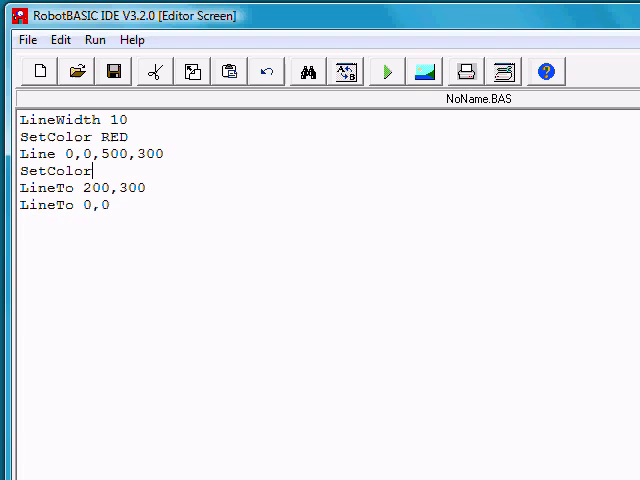
{"action": "type", "text": "GREEN"}
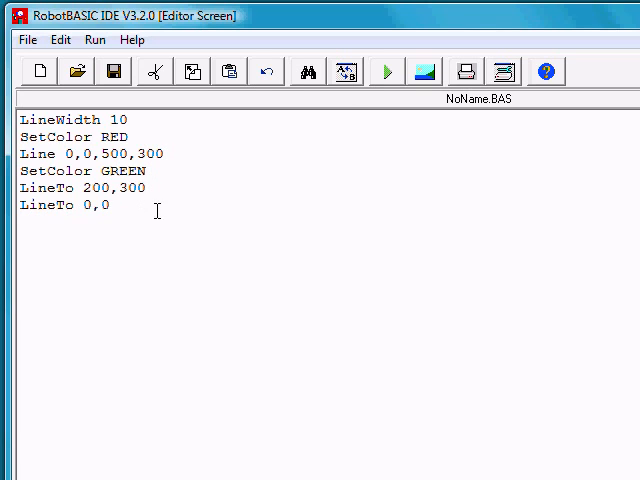
{"action": "left_click", "coordinate": [380, 72]}
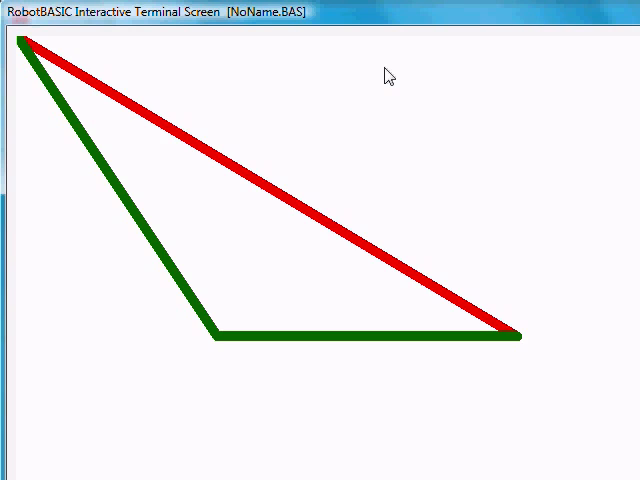
{"action": "mouse_move", "coordinate": [624, 68]}
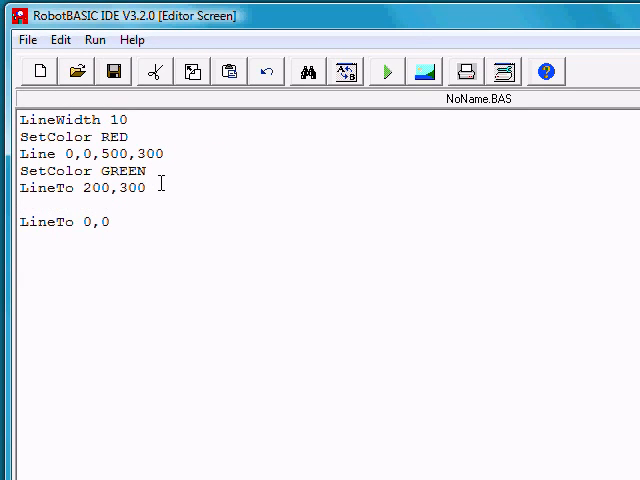
- Add a LineWidth 20 command before the final LineTo 0,0 side
{"action": "type", "text": "L"}
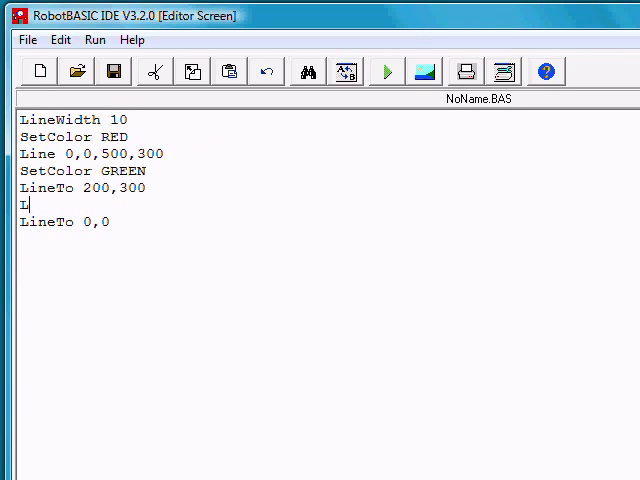
{"action": "type", "text": "ineWid"}
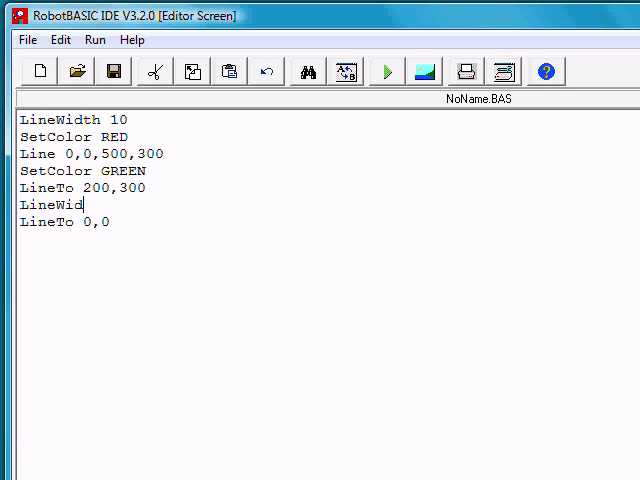
{"action": "type", "text": "th"}
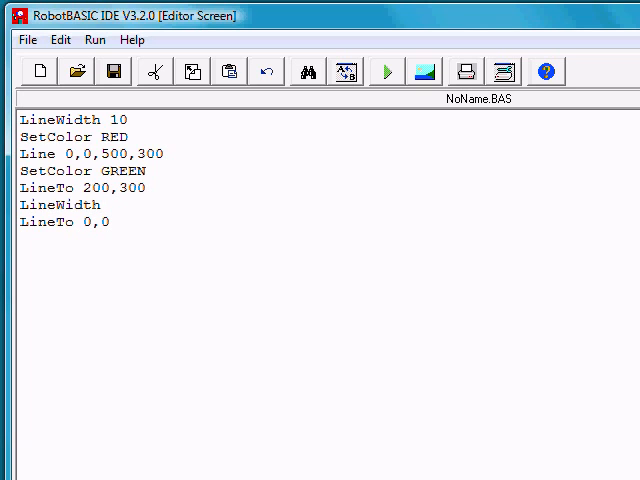
{"action": "type", "text": "20"}
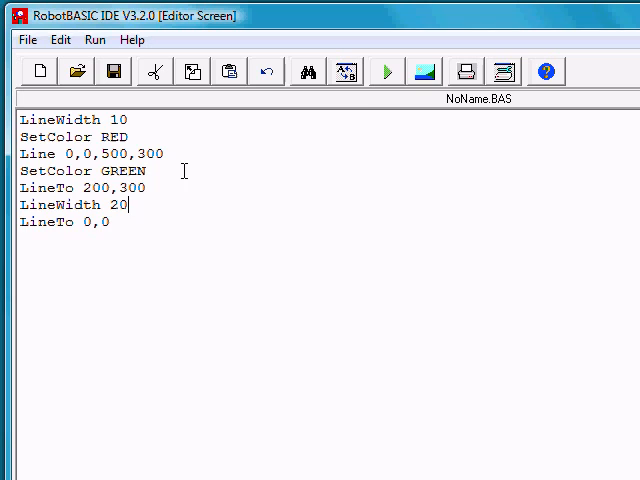
{"action": "left_click", "coordinate": [384, 72]}
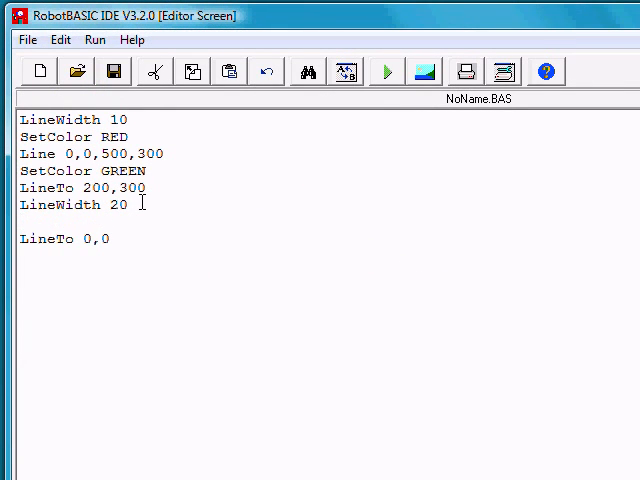
- Add SetColor BLUE before the last side and run, drawing the red, green and thick blue triangle
{"action": "type", "text": "SetC"}
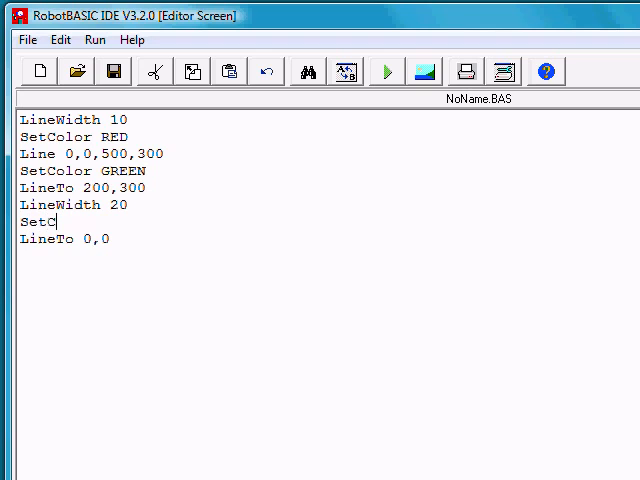
{"action": "type", "text": "olor"}
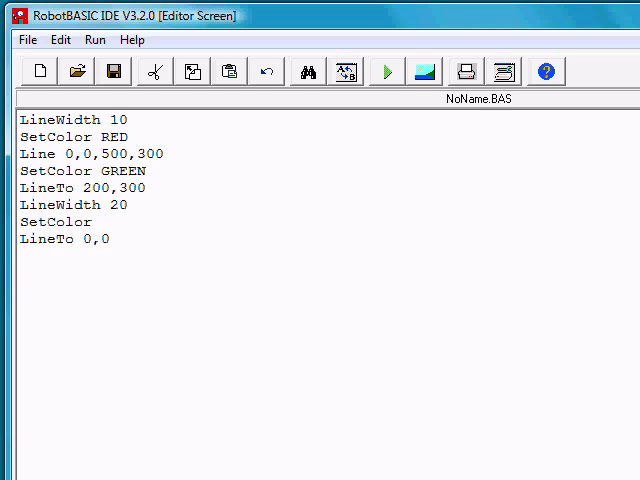
{"action": "type", "text": "B"}
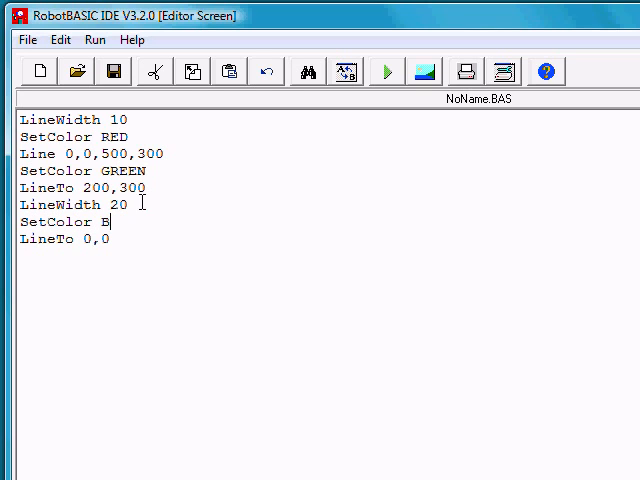
{"action": "type", "text": "LUE"}
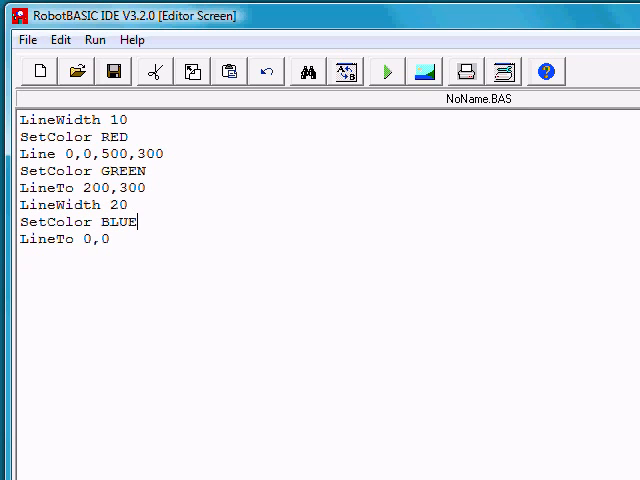
{"action": "mouse_move", "coordinate": [386, 72]}
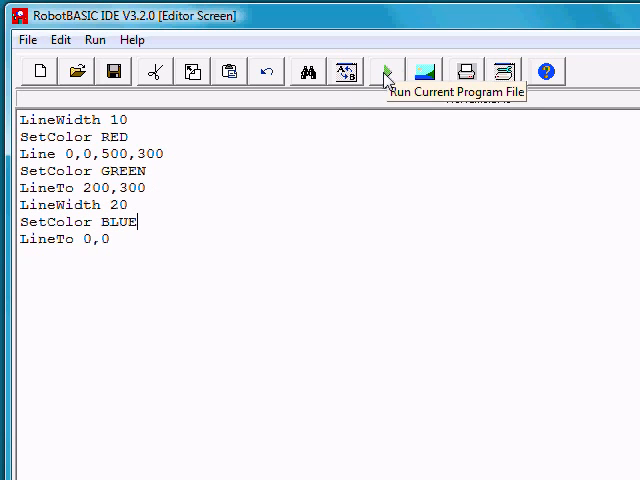
{"action": "left_click", "coordinate": [380, 70]}
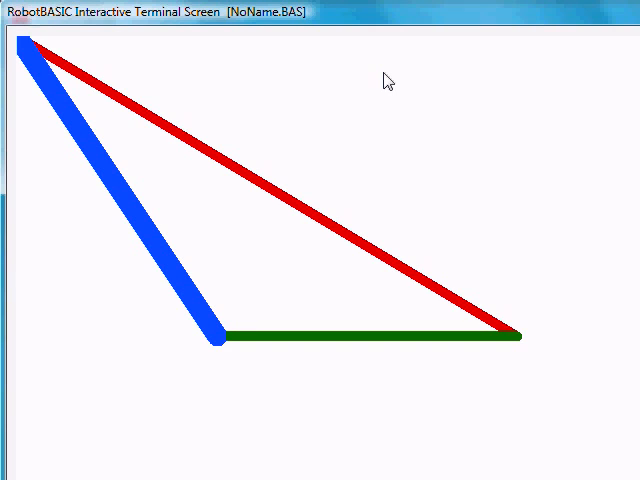
{"action": "mouse_move", "coordinate": [390, 78]}
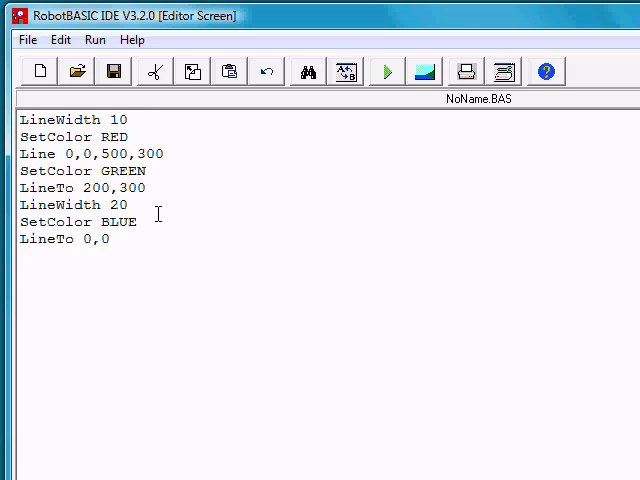
{"action": "mouse_move", "coordinate": [148, 240]}
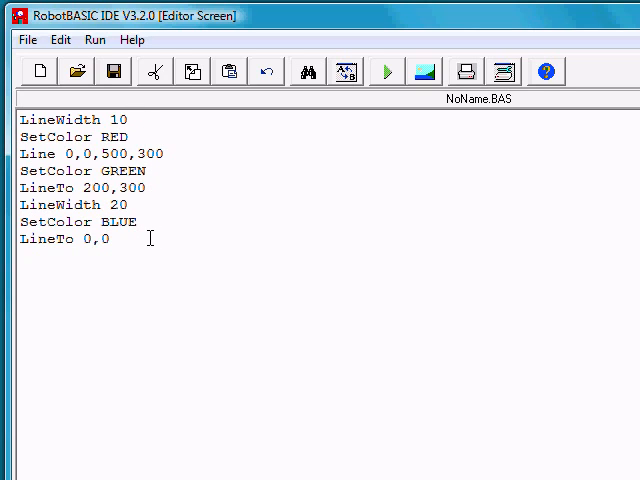